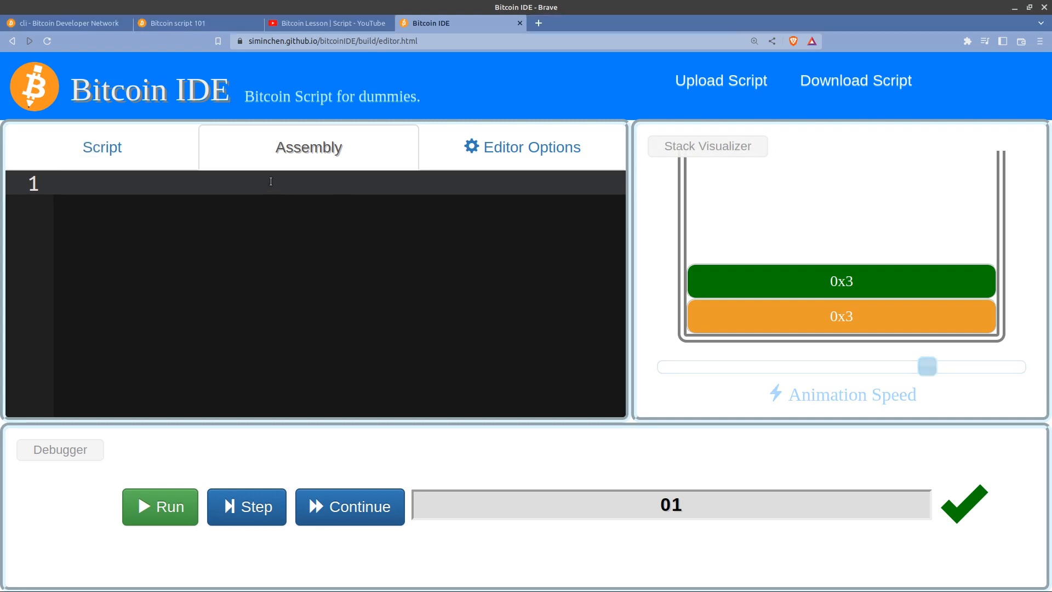
# Step: Enter the hex bytes 01 01 01 02 followed by the OP_ADD opcode byte into assembly line 1
pyautogui.write('01')
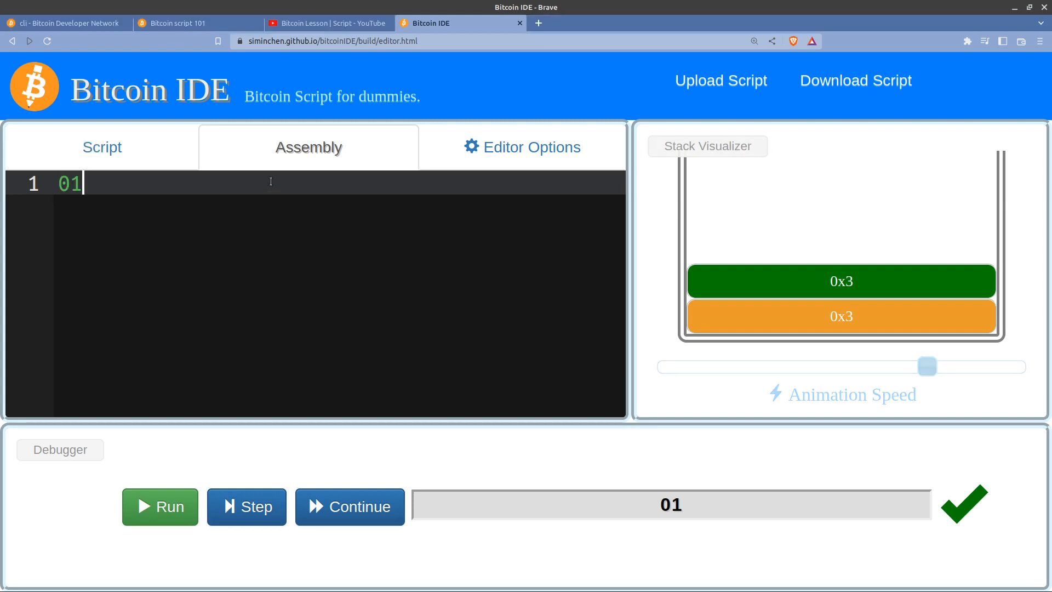
pyautogui.write('01')
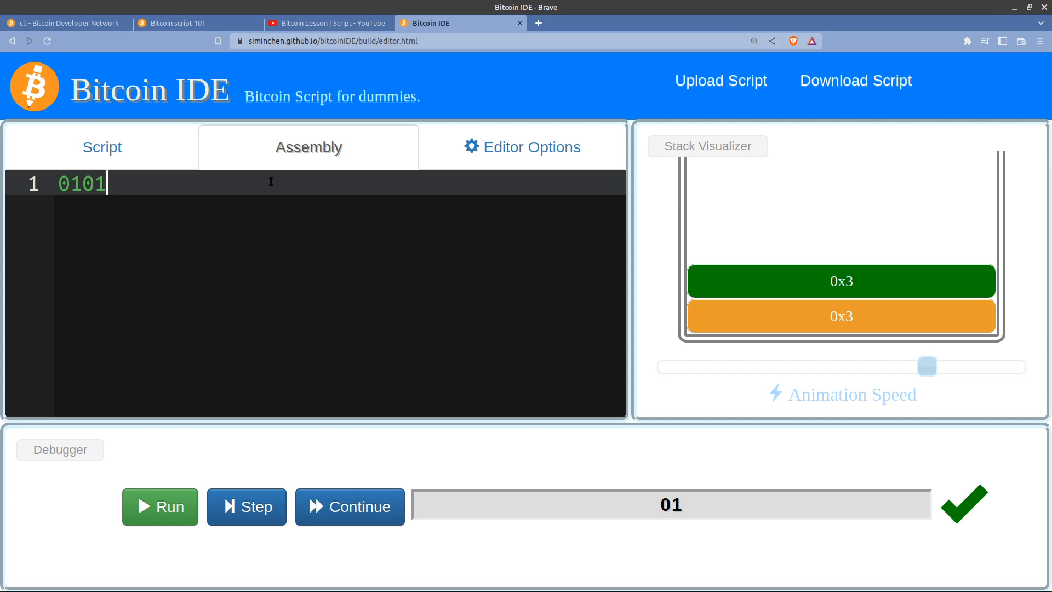
pyautogui.write('01')
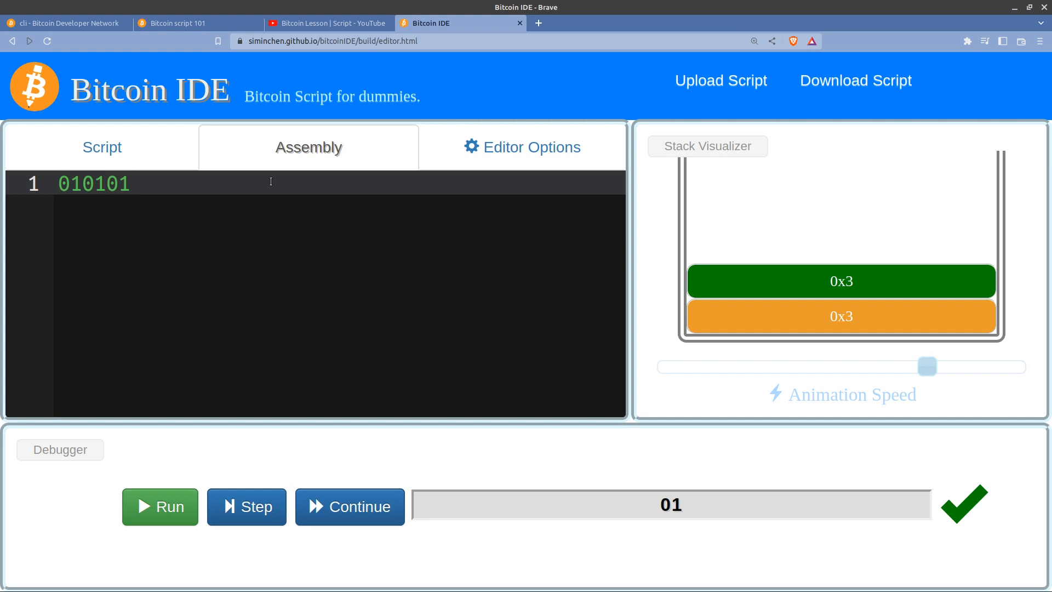
pyautogui.write('02')
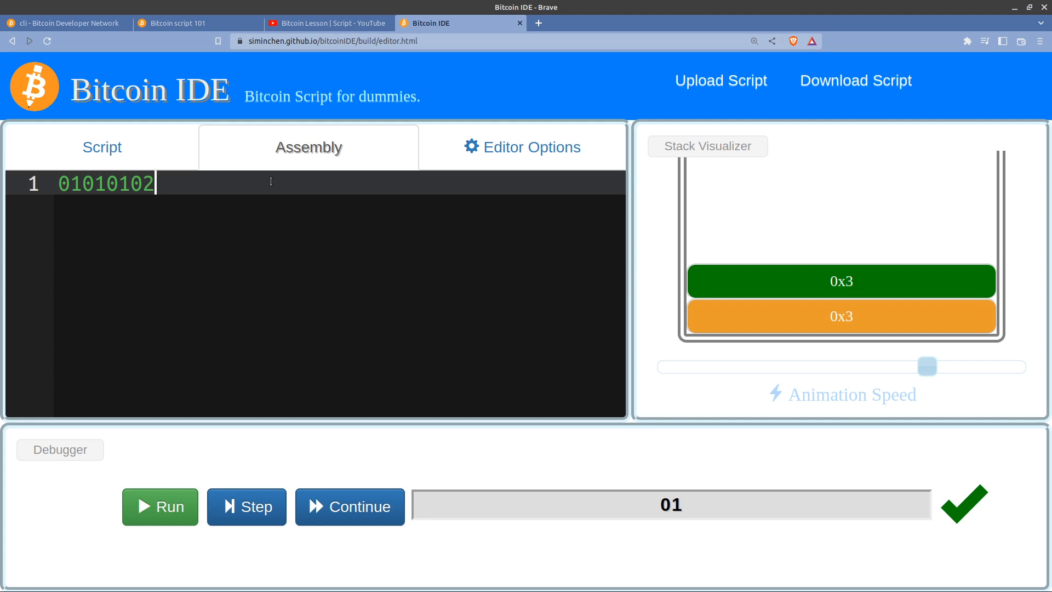
pyautogui.write('96')
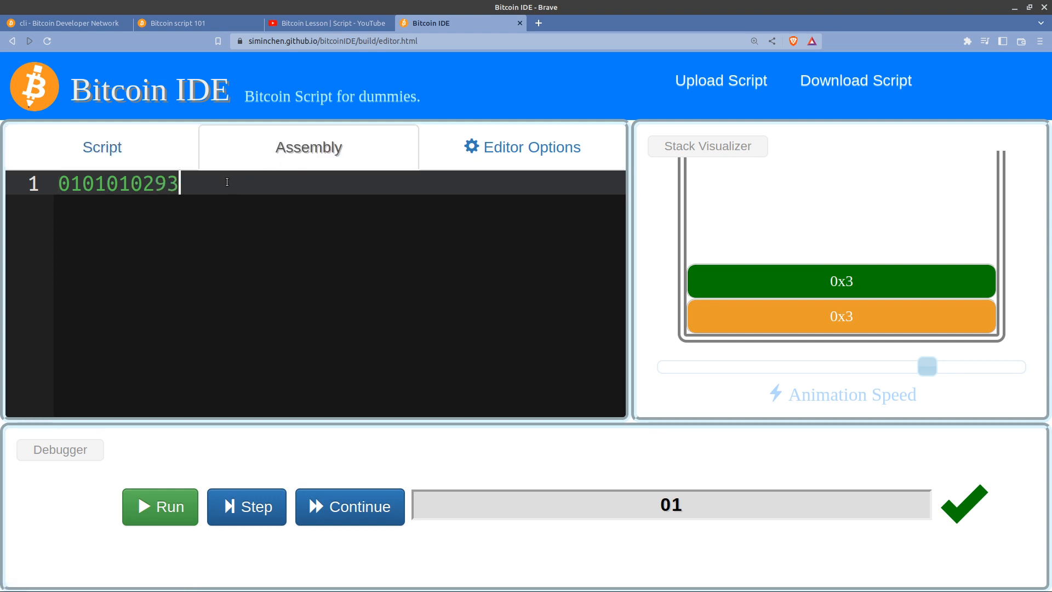
# Step: View the decoded script 01 02 OP_ADD and begin editing so OP_ADD sits on its own line
pyautogui.click(102, 147)
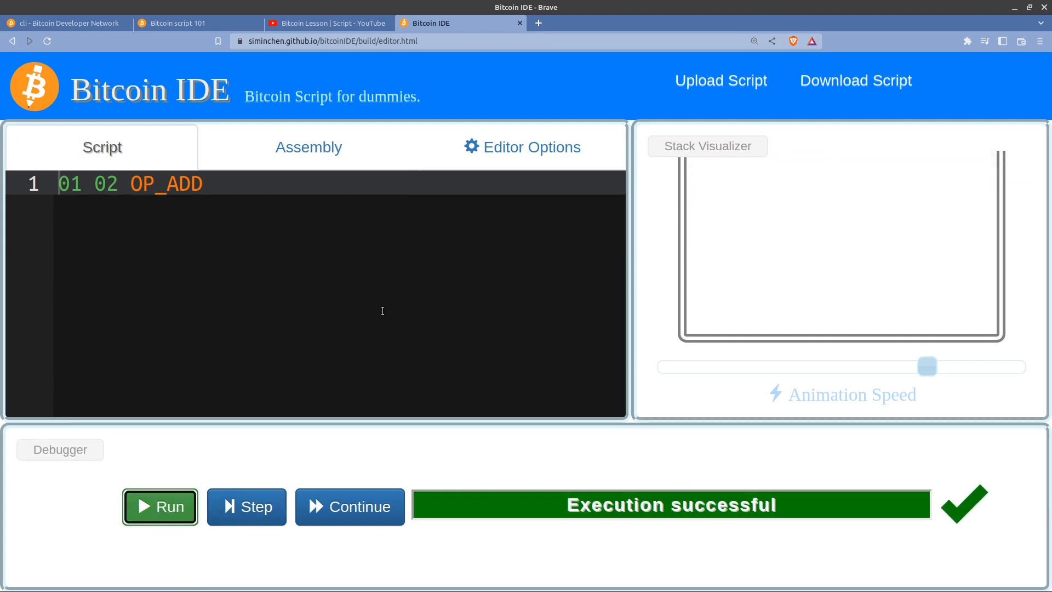
pyautogui.click(350, 506)
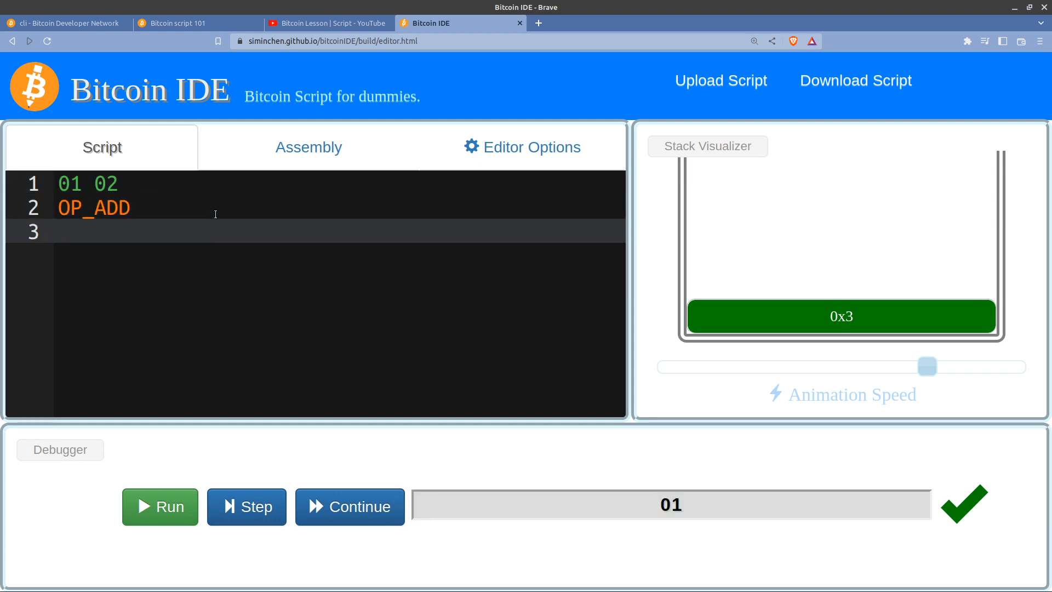
# Step: Append the OP_DUP byte in assembly so the script reads 01 02, OP_ADD, OP_DUP
pyautogui.click(309, 147)
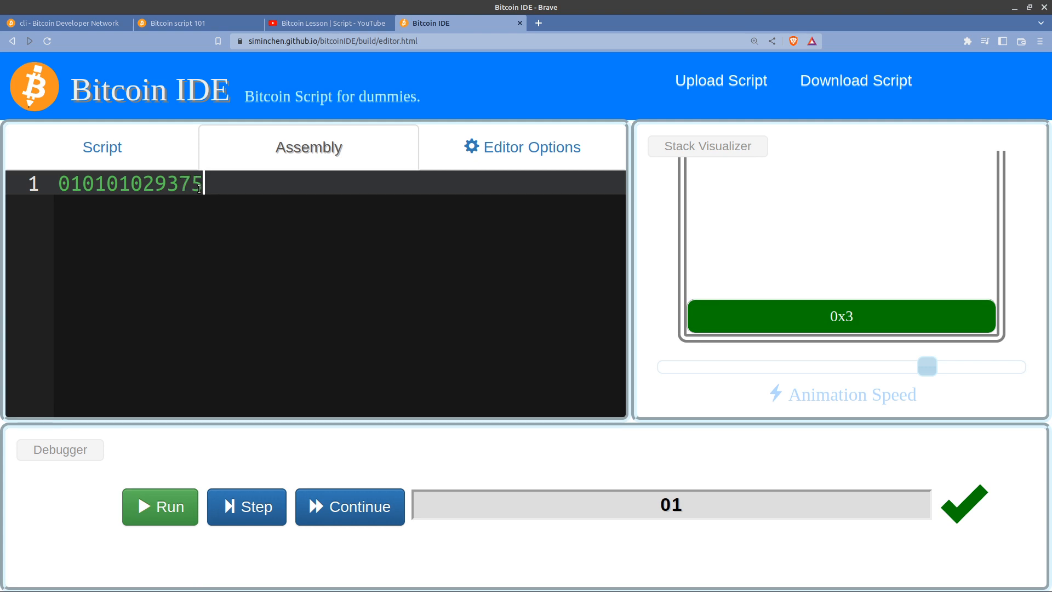
pyautogui.click(102, 147)
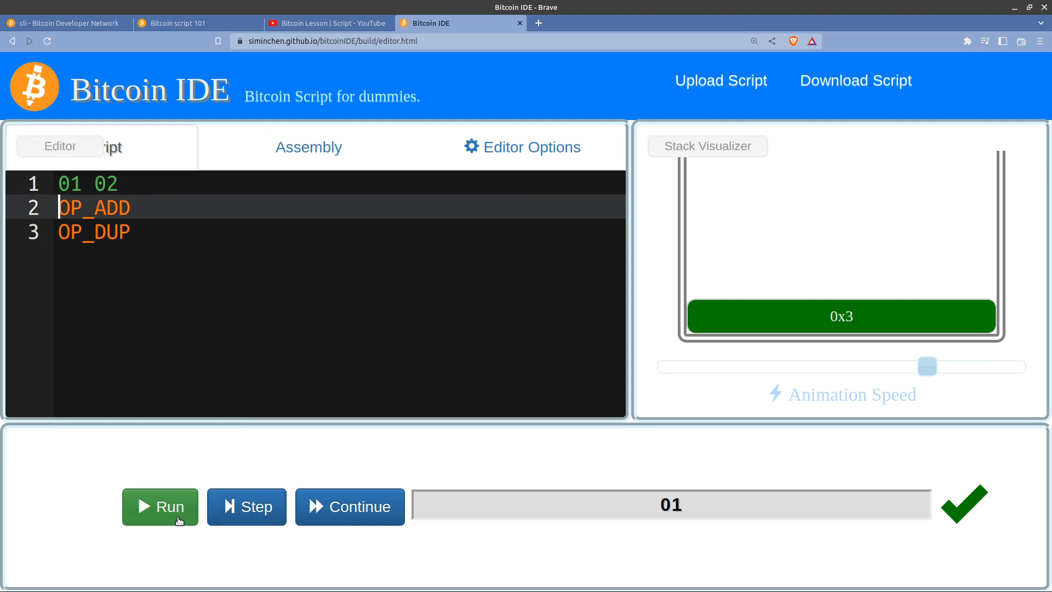
# Step: Run the three-line script, leaving two 0x3 items on the stack after OP_DUP
pyautogui.click(159, 507)
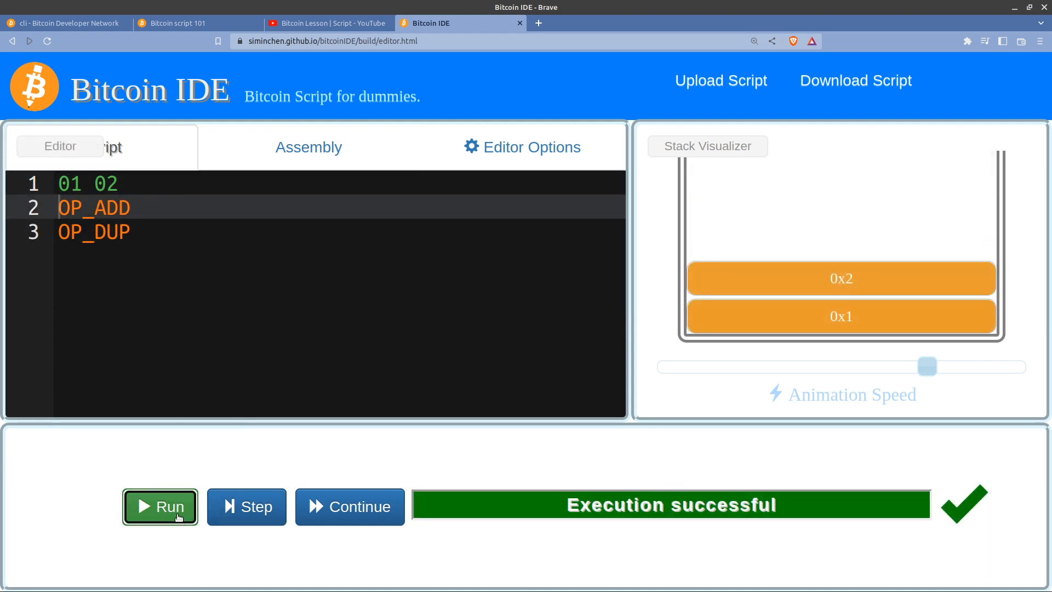
pyautogui.click(160, 507)
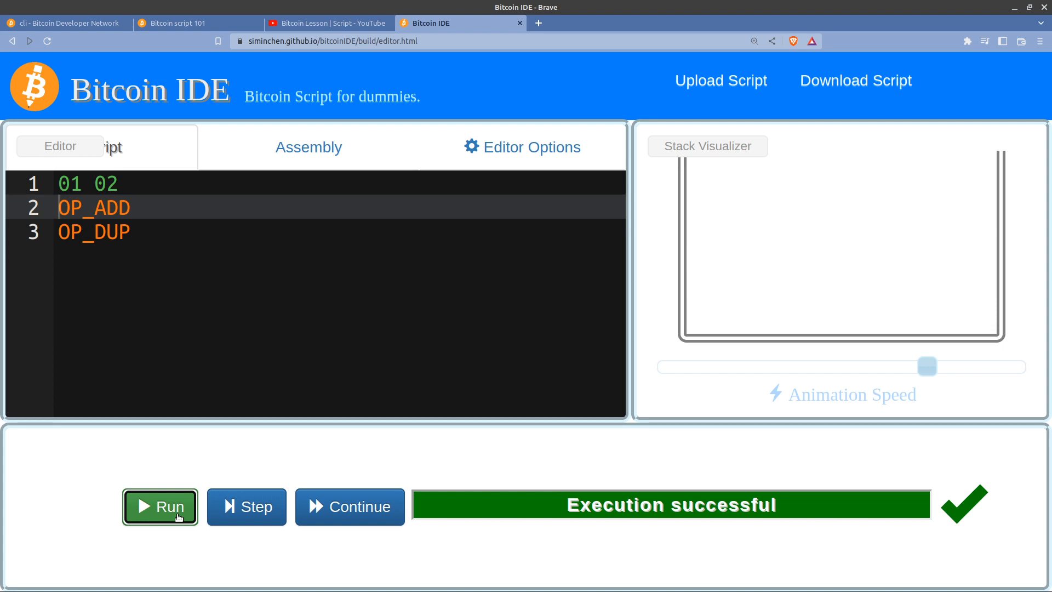
pyautogui.click(160, 506)
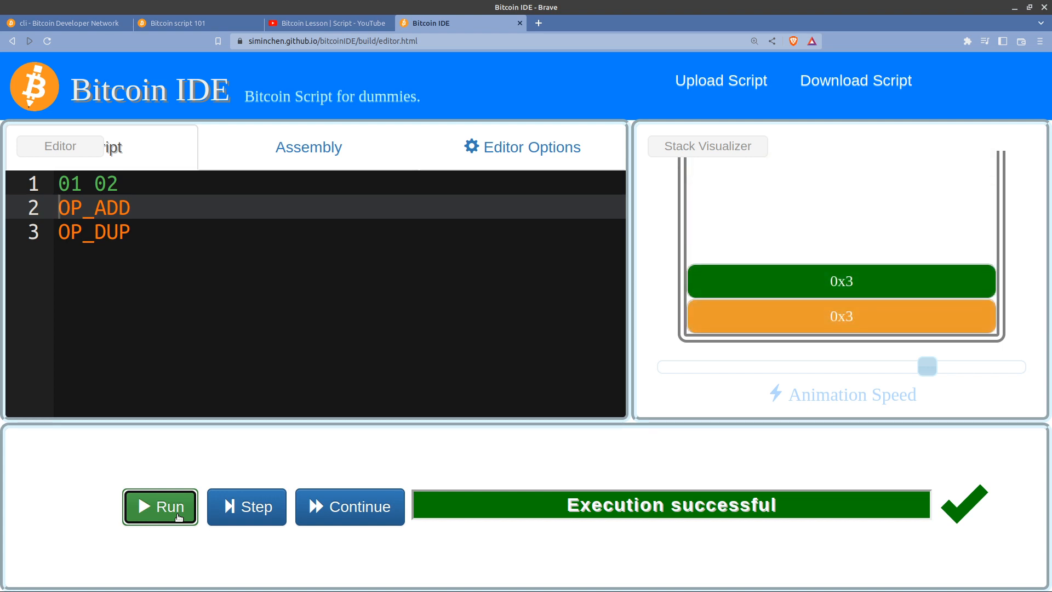